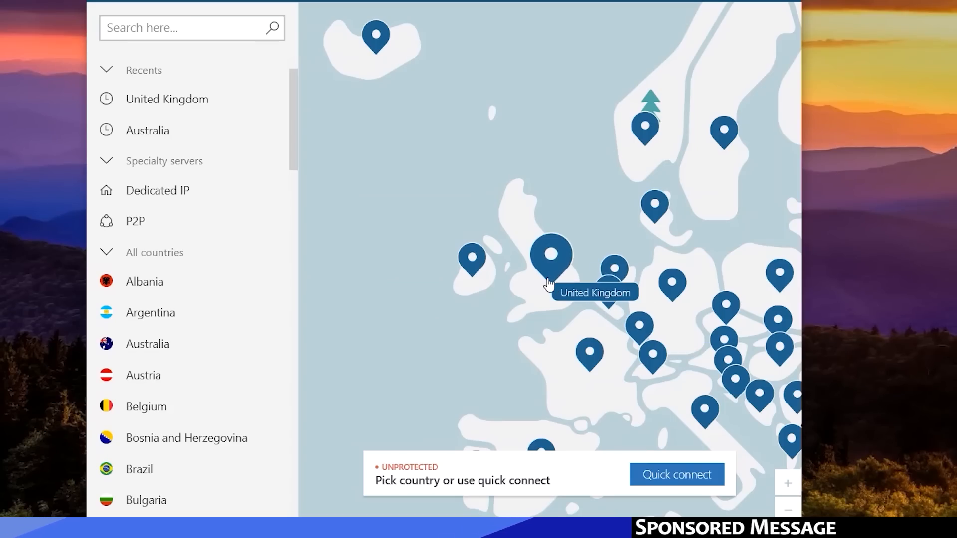
Connect to United Kingdom server #1316 by clicking the UK pin on the map.
{"action": "left_click", "coordinate": [550, 256]}
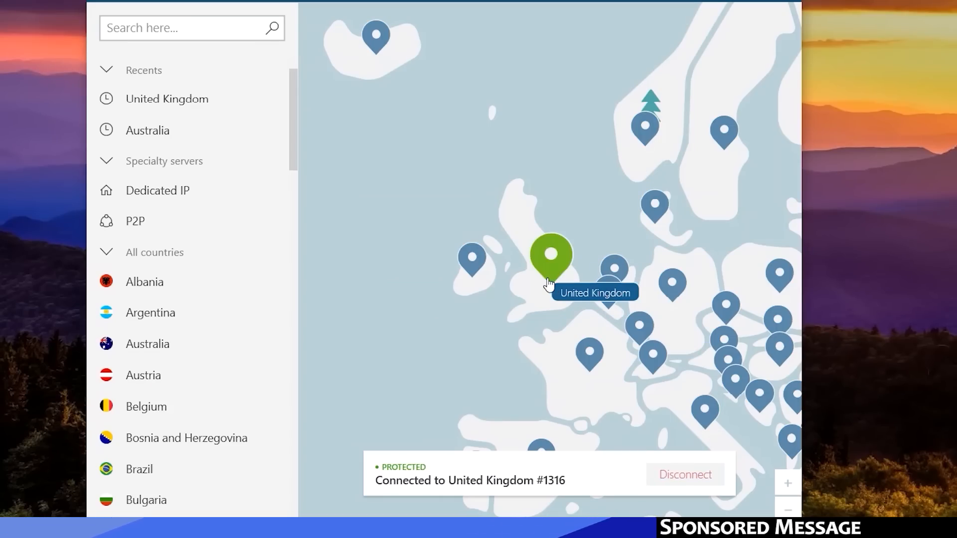